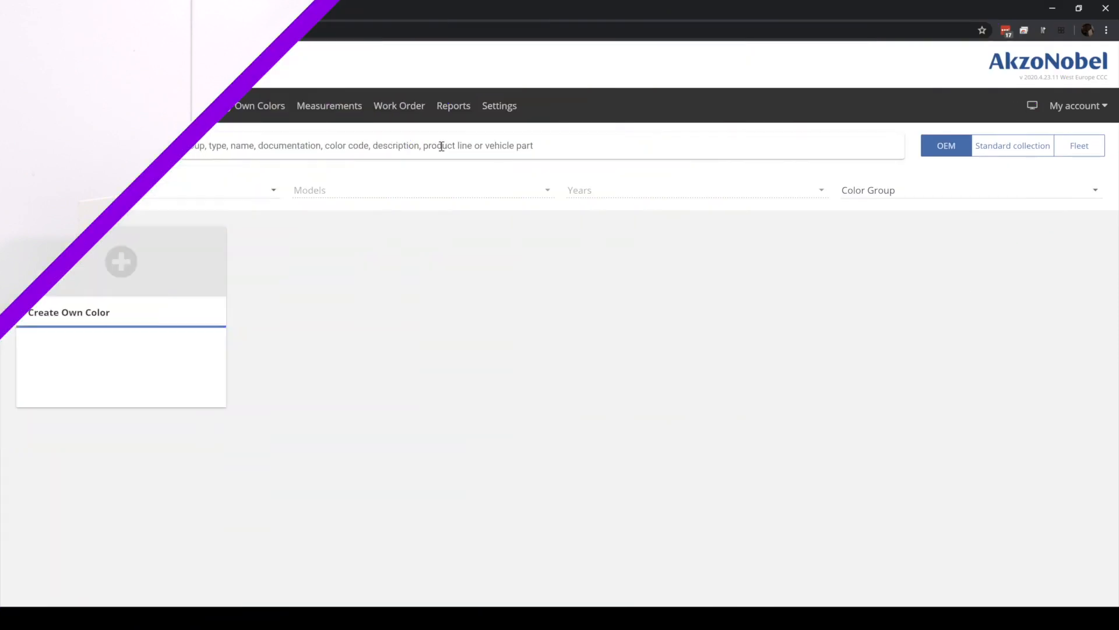
Search OEM colours for 'Toyota Prius 070' to list the White Crystal Shine results.
type("To")
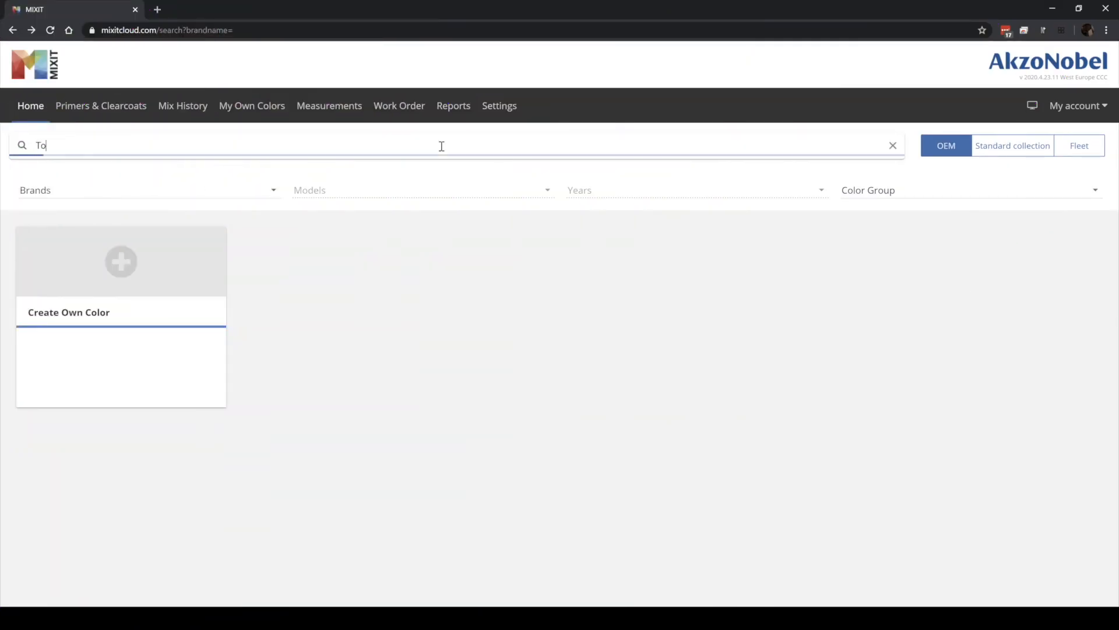
type("Toyota Prius 070")
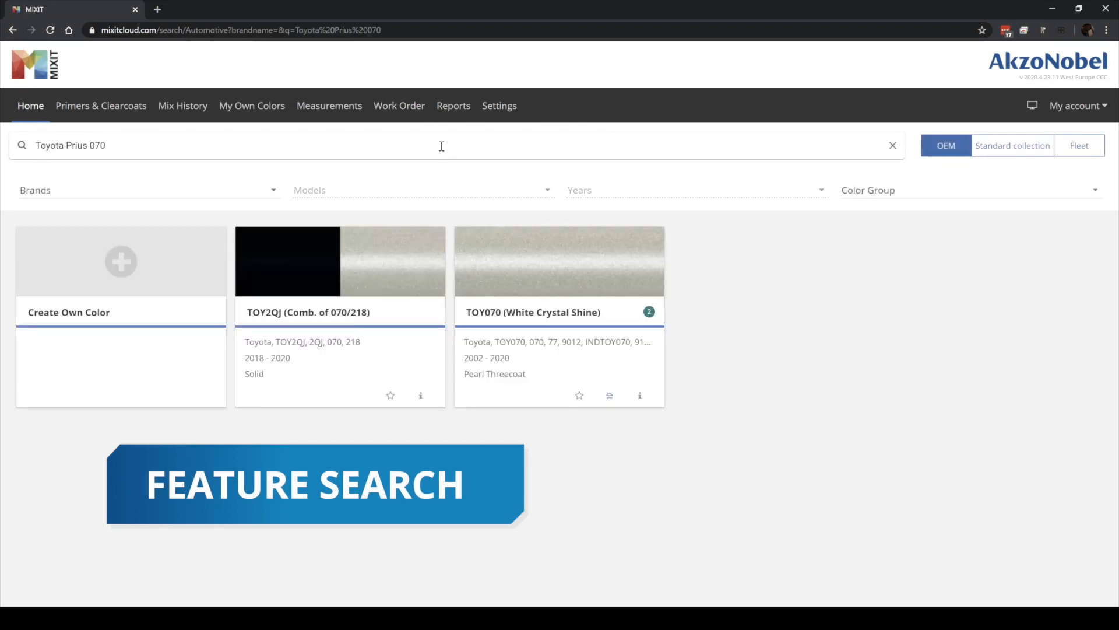
left_click(559, 260)
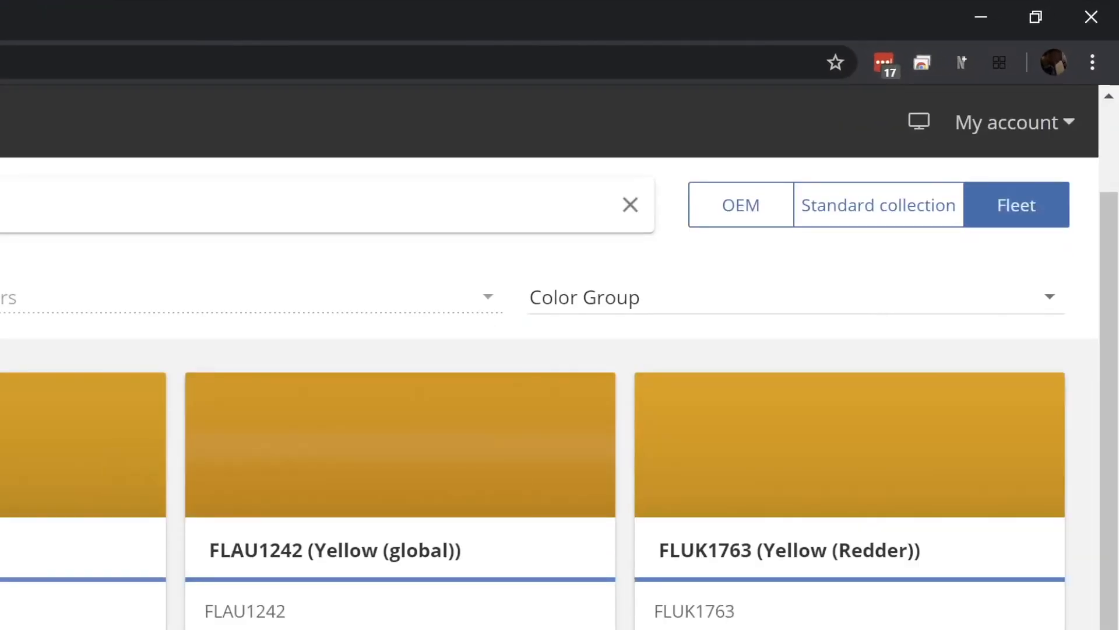
View the RAL standard collection, then return to the empty OEM colour search.
left_click(879, 205)
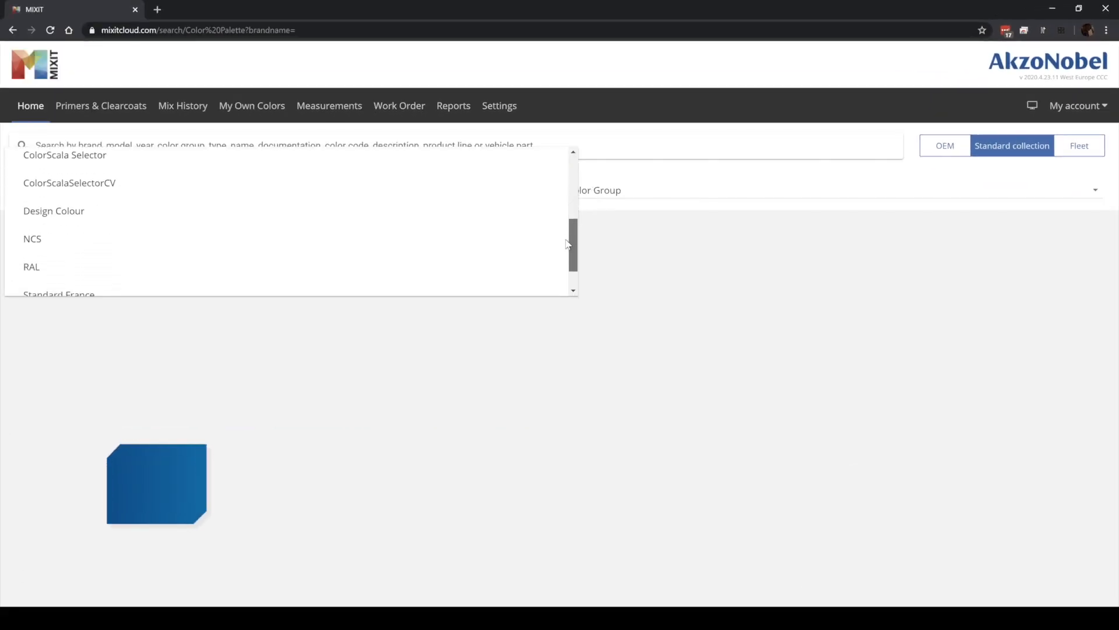
left_click(32, 266)
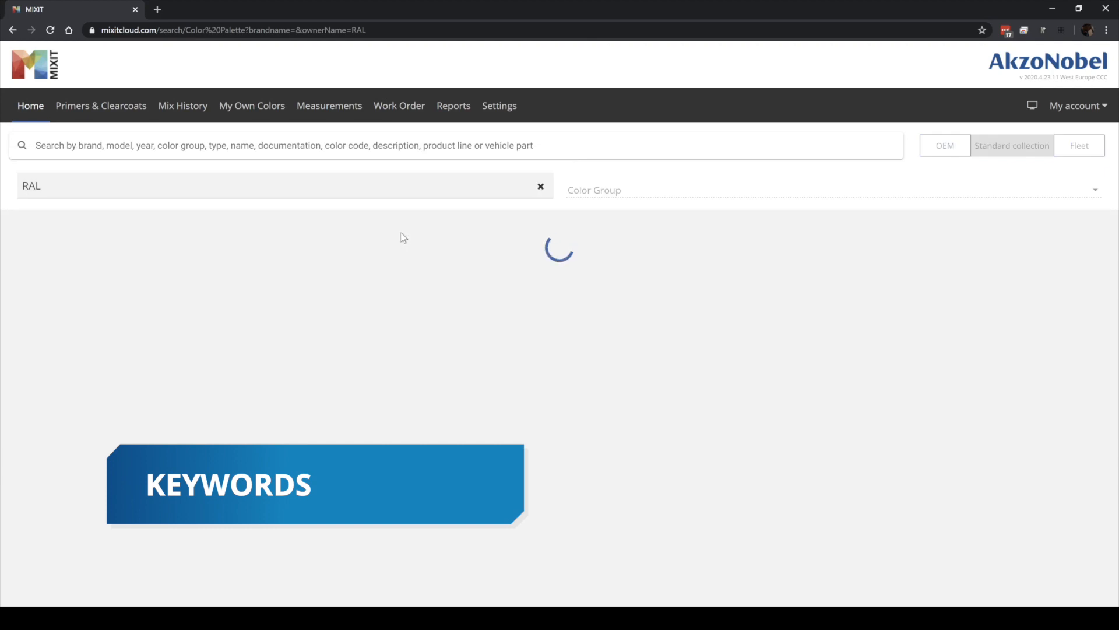
left_click(540, 185)
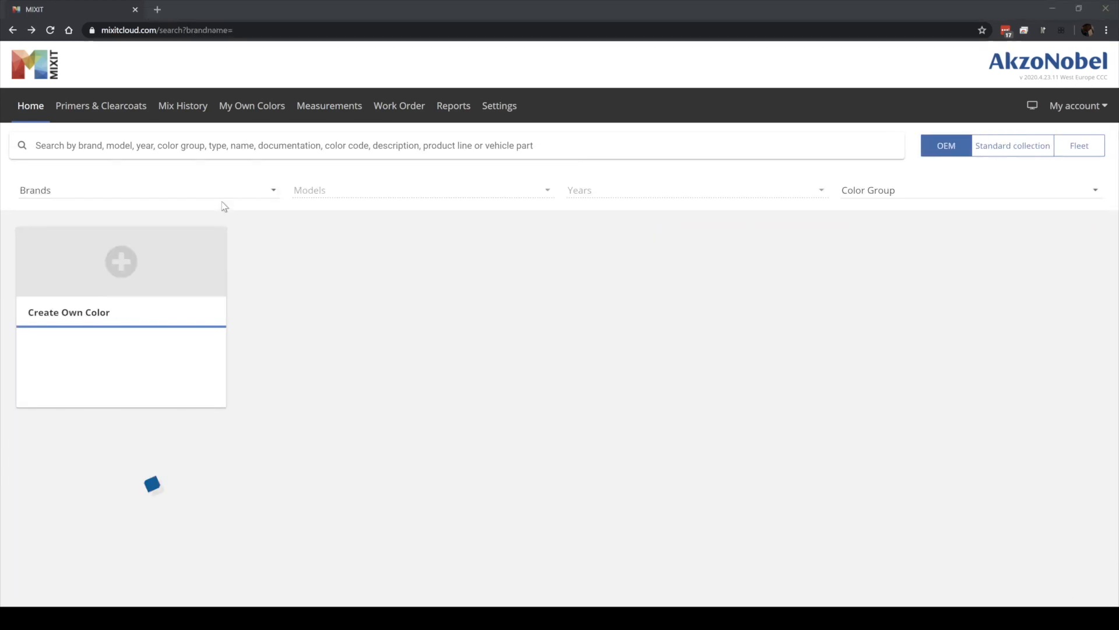
Filter the OEM colours to brand Toyota and model Prius.
left_click(147, 190)
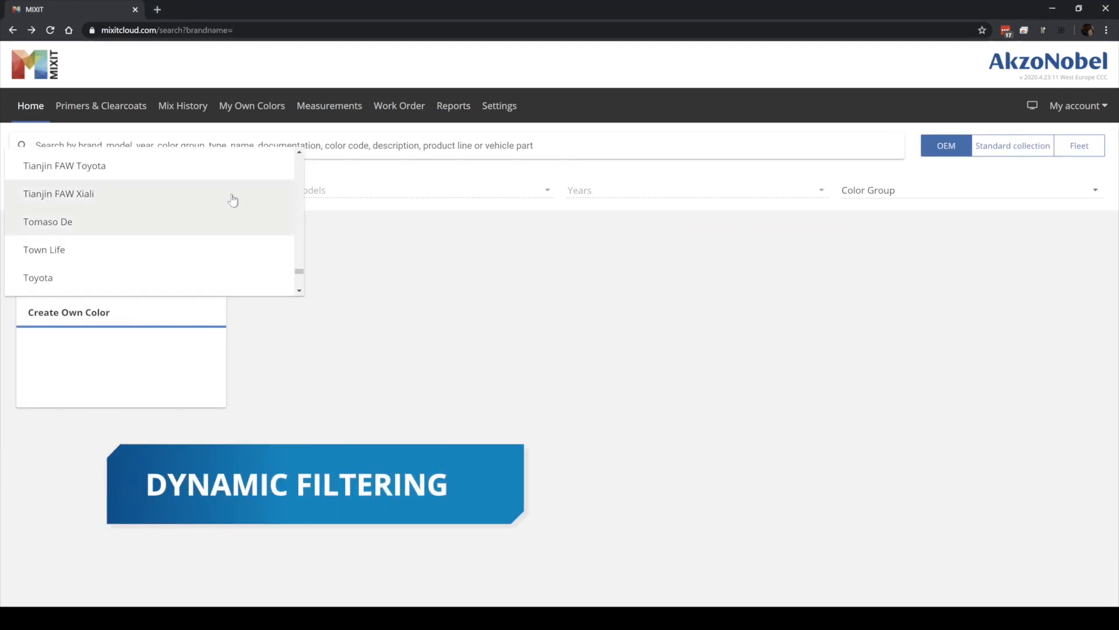
mouse_move(215, 278)
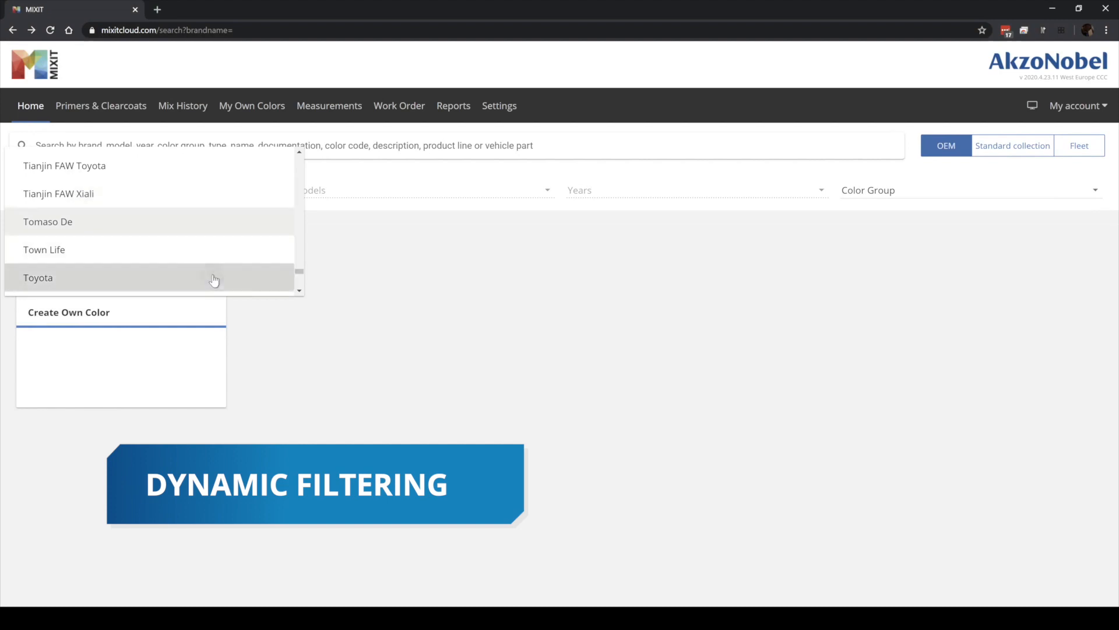
left_click(37, 277)
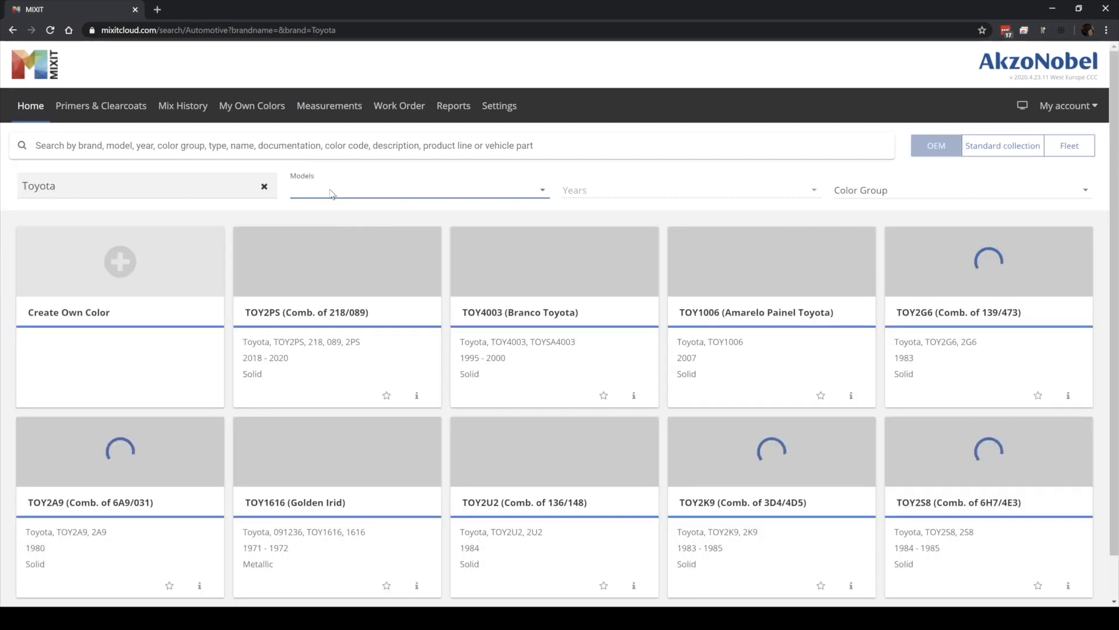
left_click(417, 190)
type("Prius")
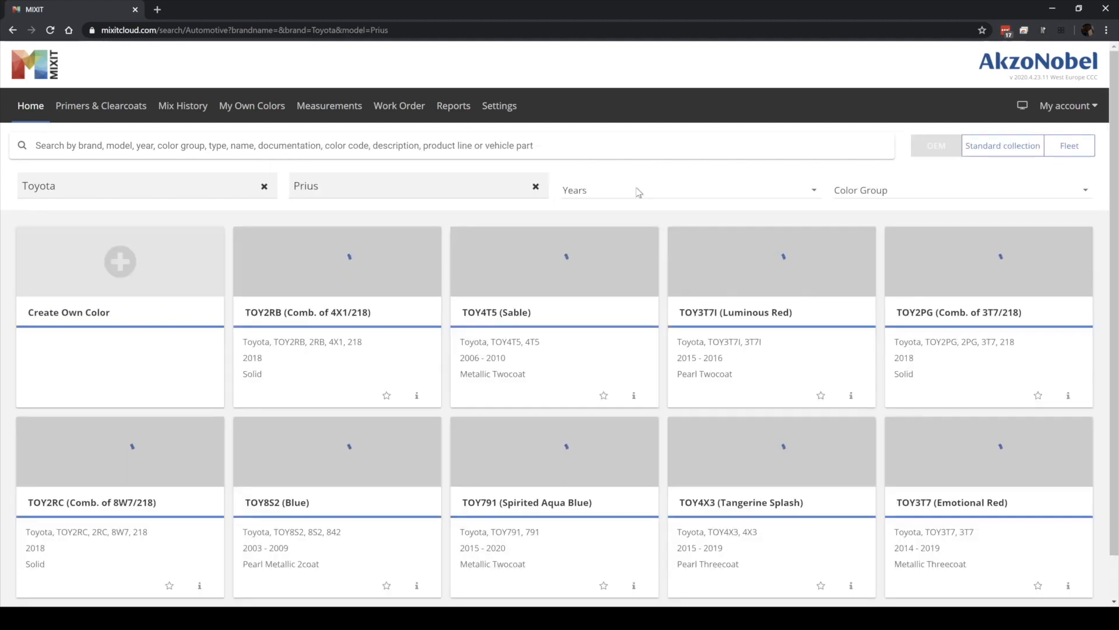
Narrow the Prius colours to year 2019 and the White colour group.
left_click(688, 190)
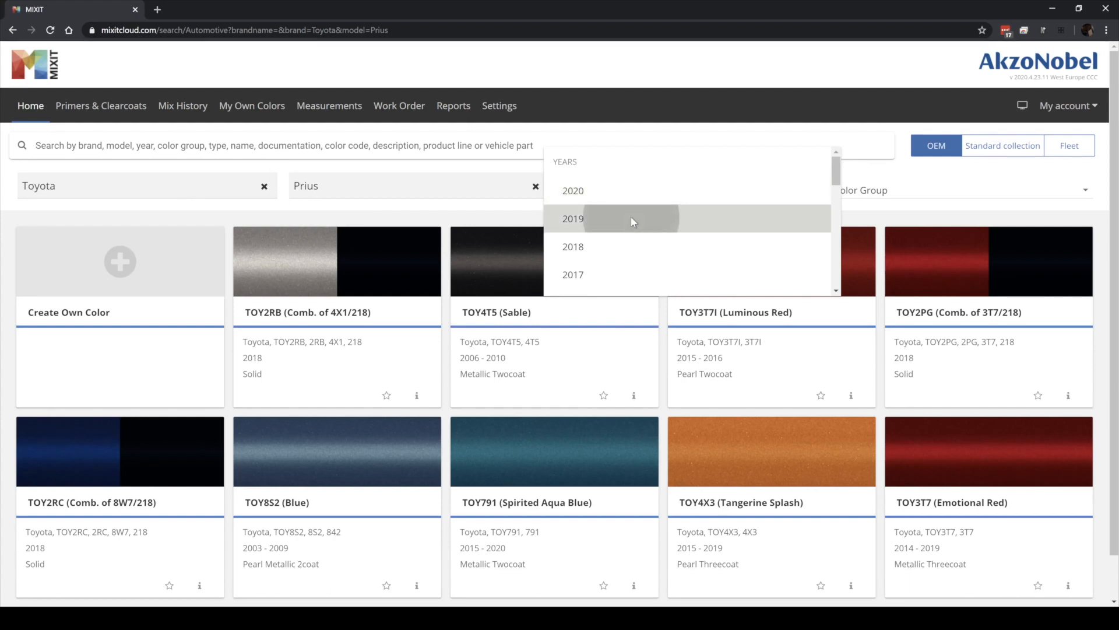
left_click(574, 218)
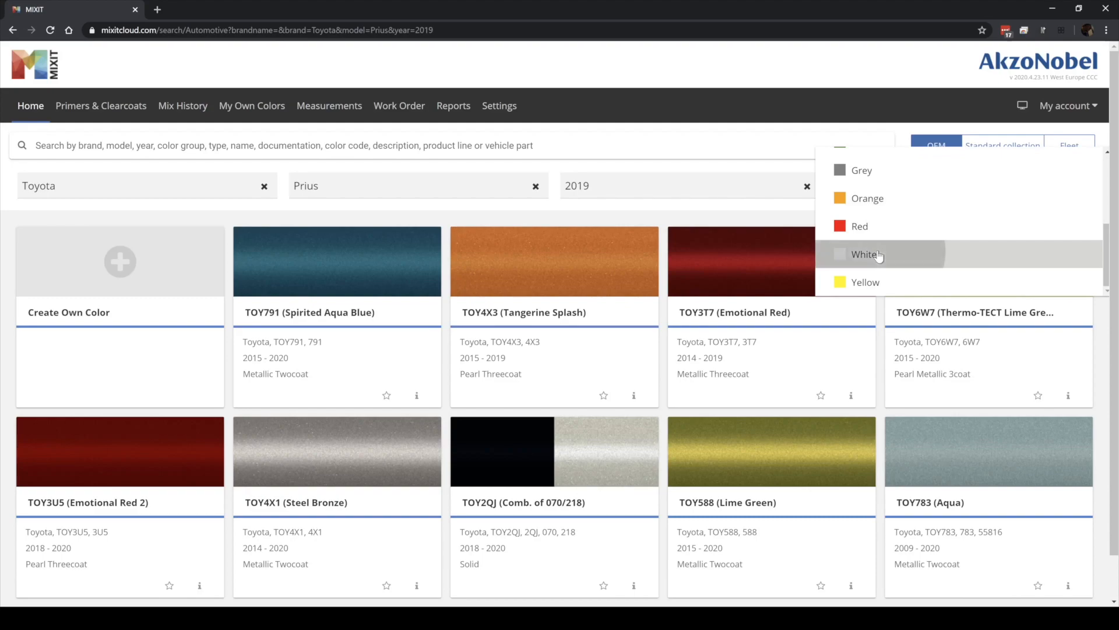
left_click(864, 253)
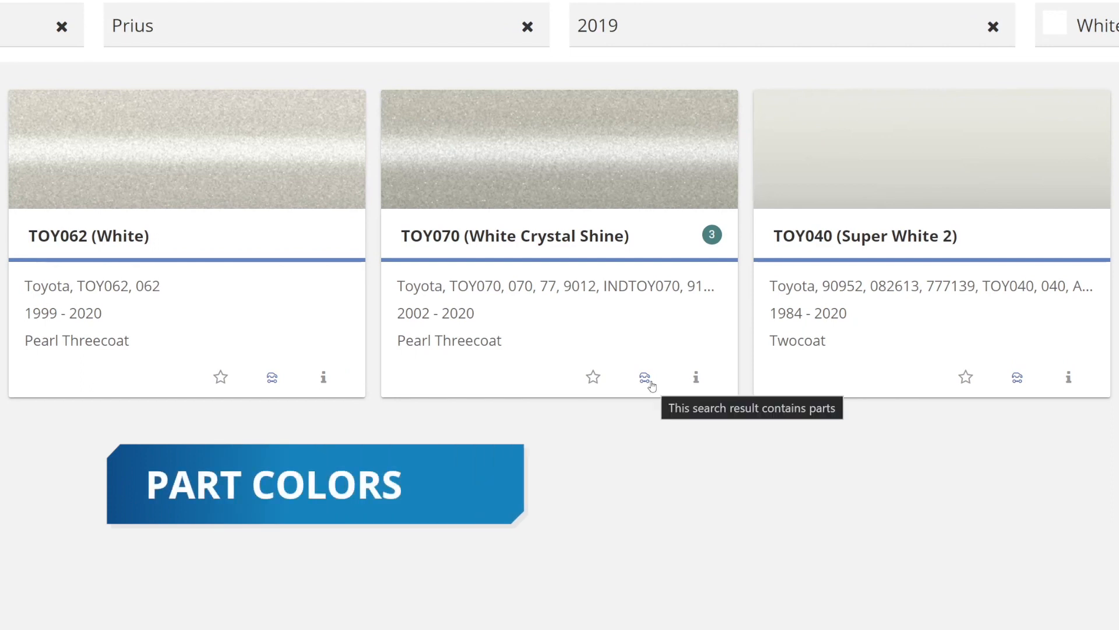
Show TOY070's part colours and expand the vehicle parts filter list.
left_click(645, 376)
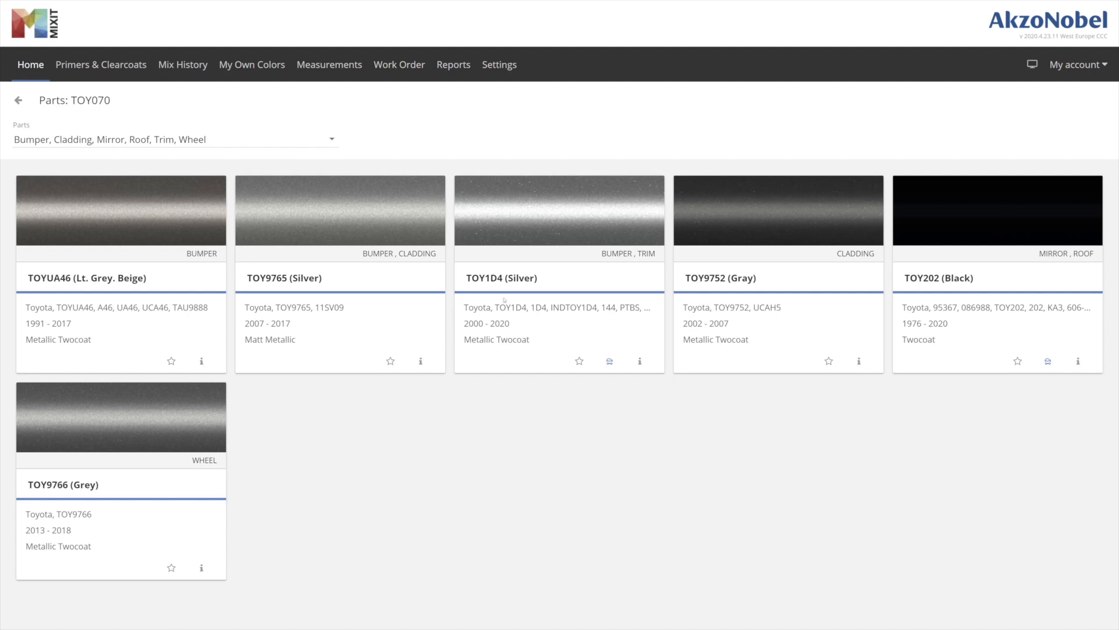
left_click(175, 139)
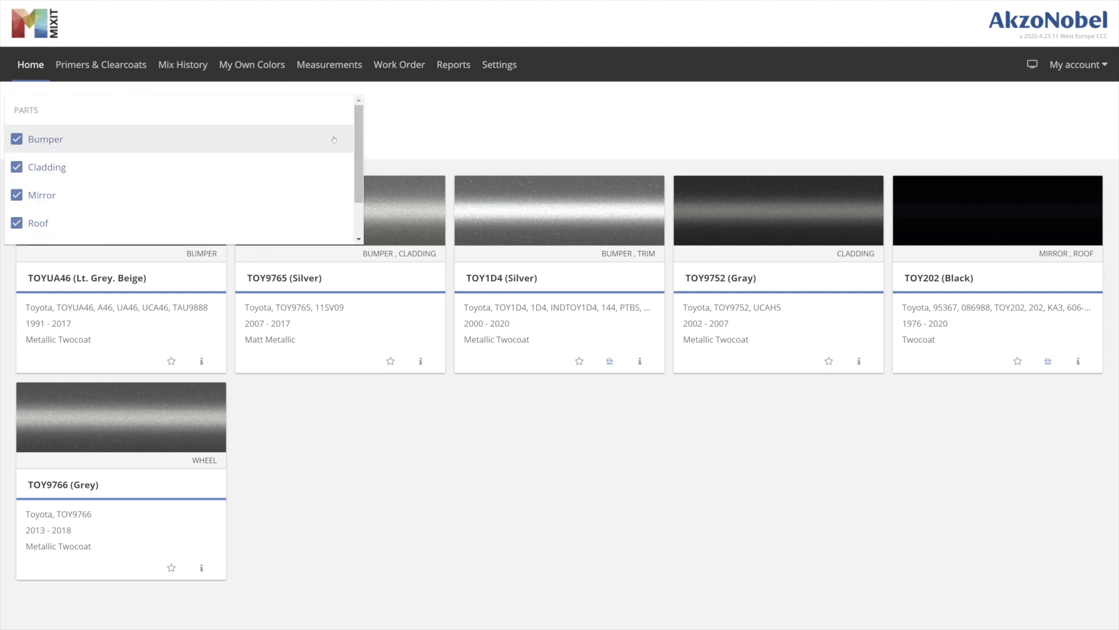